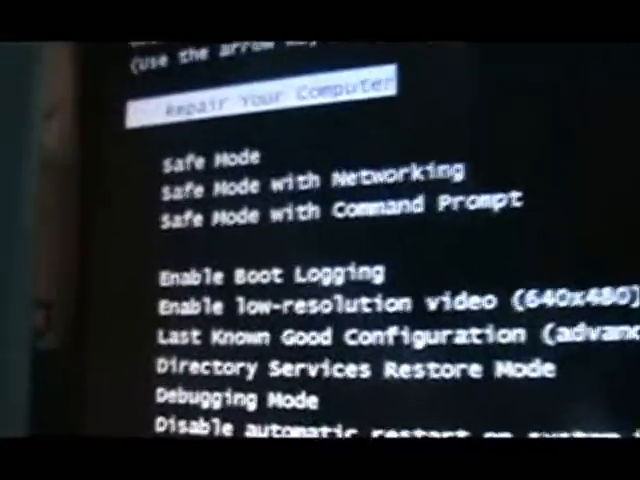
# Step: Choose Safe Mode with Command Prompt from the Advanced Boot Options menu
pyautogui.press('down')
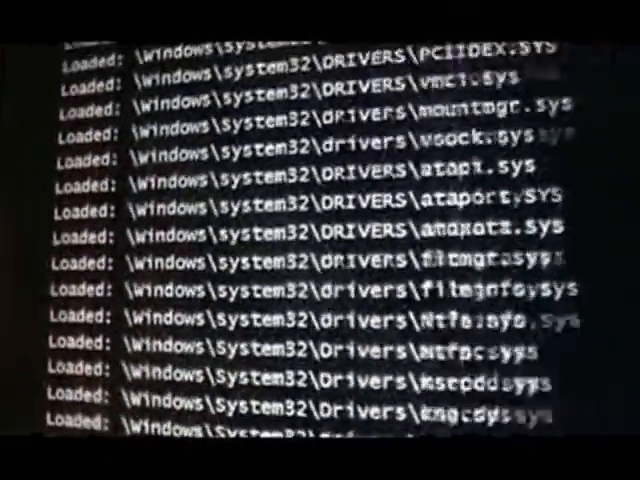
# Step: Let the Safe Mode boot scroll through its loaded driver files until startup completes
pyautogui.scroll(-3)
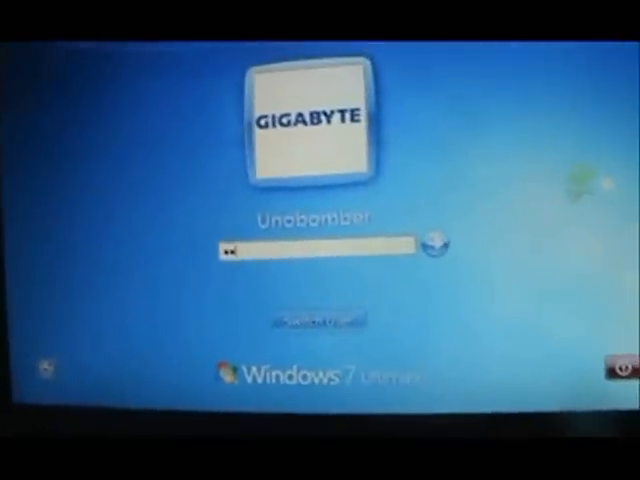
# Step: Enter the account password in the logon screen's password box
pyautogui.write('password')
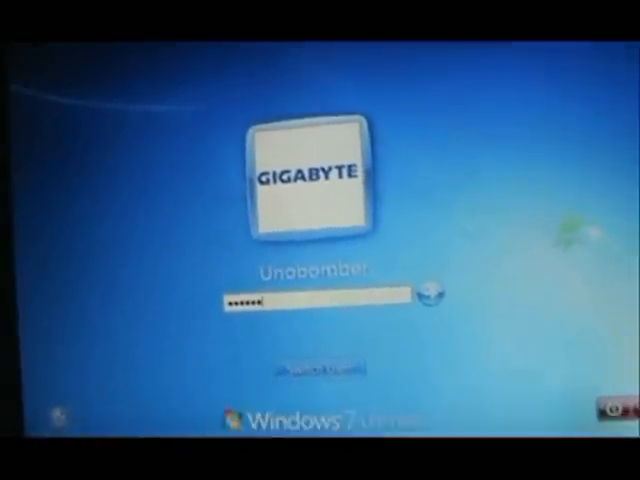